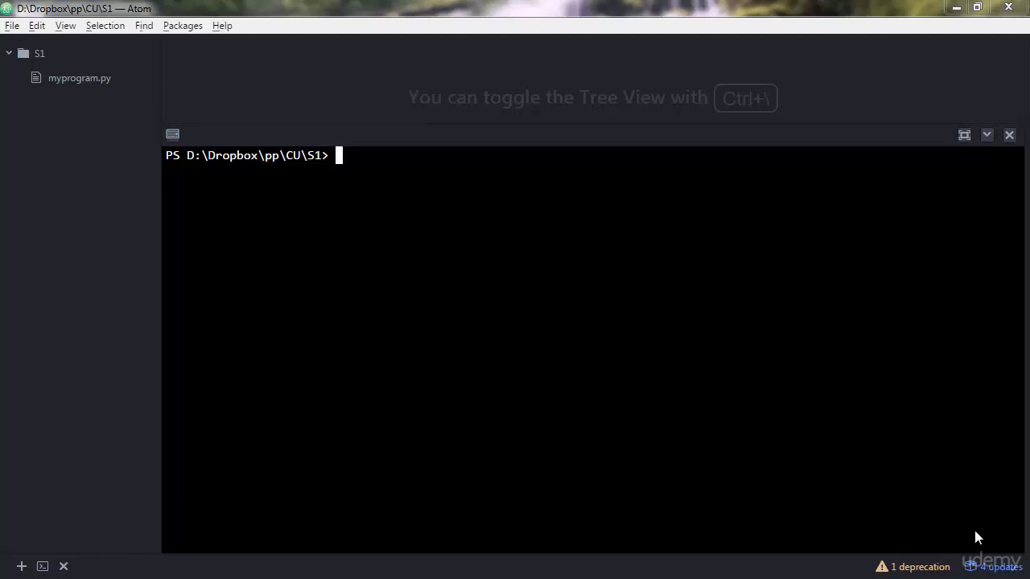
Launch python in the terminal and assign s = "Hello".
type("python")
type("s")
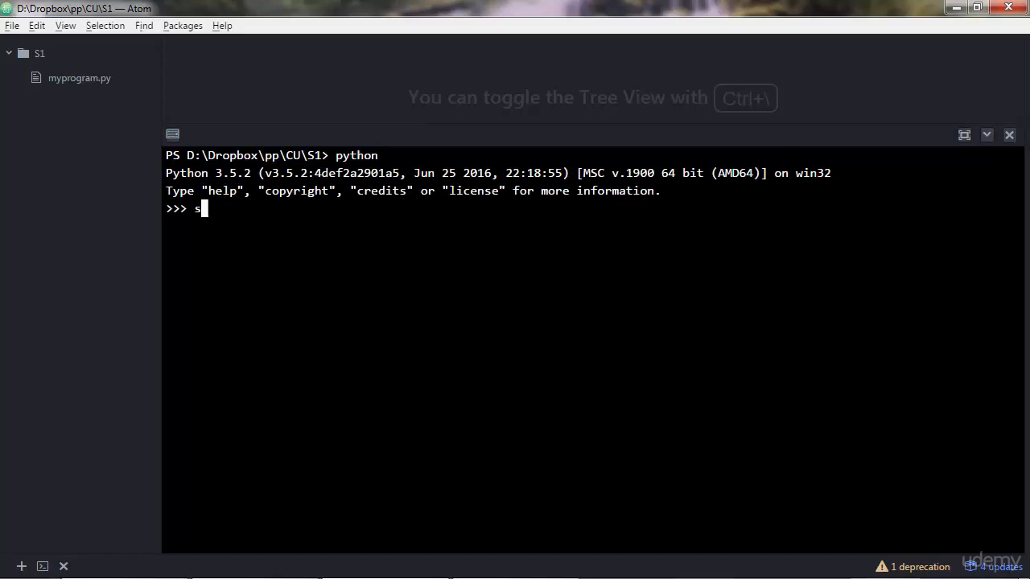
type("= \"Hel")
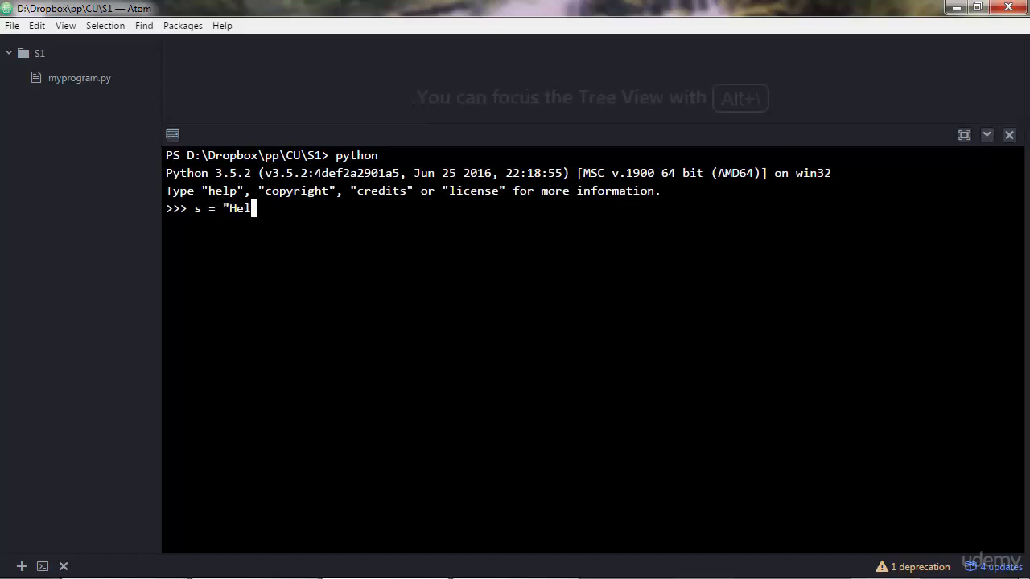
type("lo\"")
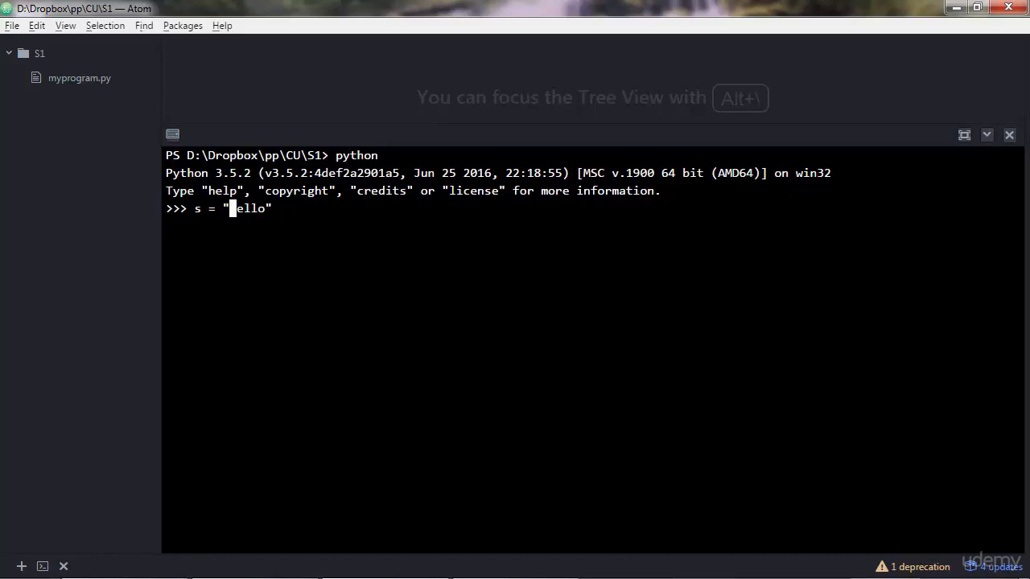
type("Hell")
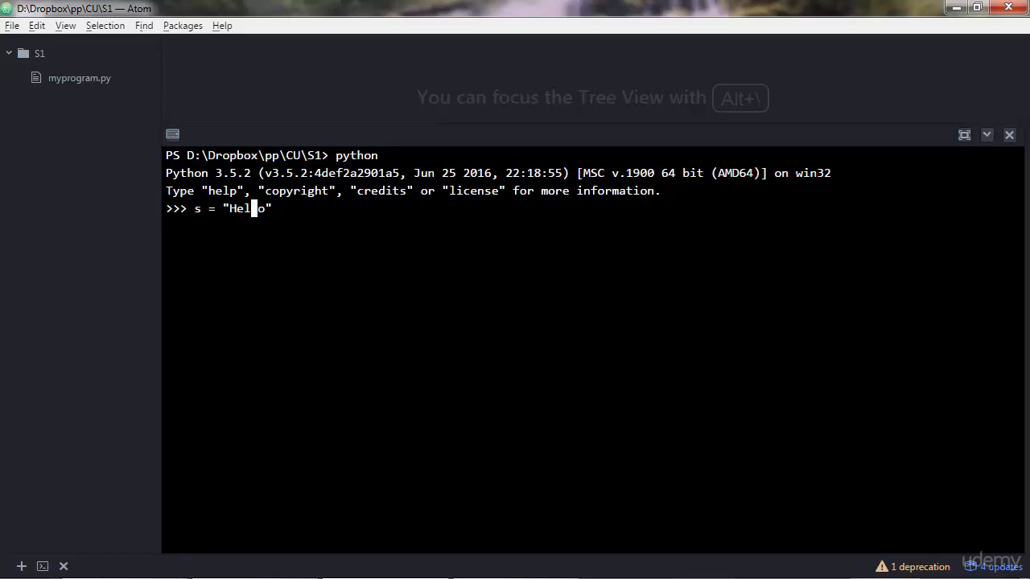
type("l")
type("c")
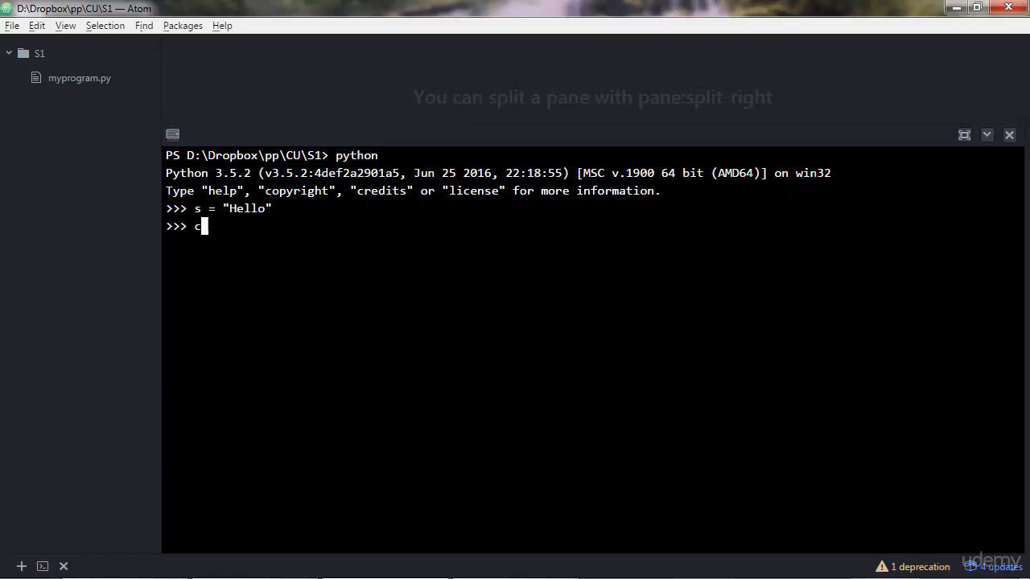
Assign the list c = ["H", 2, "Hello"], retyping the 2 before running it.
type("= [\"")
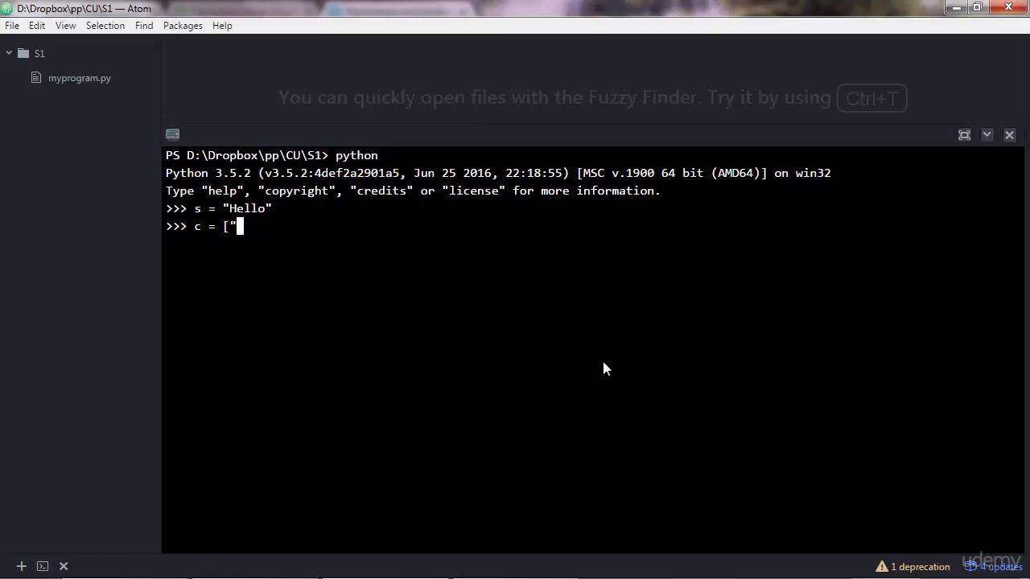
type("]")
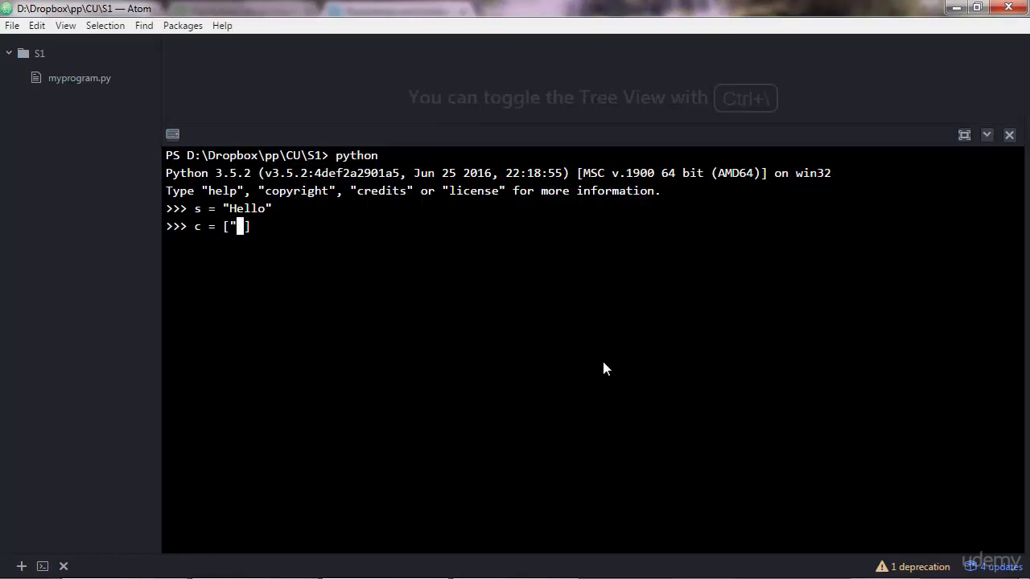
type("H")
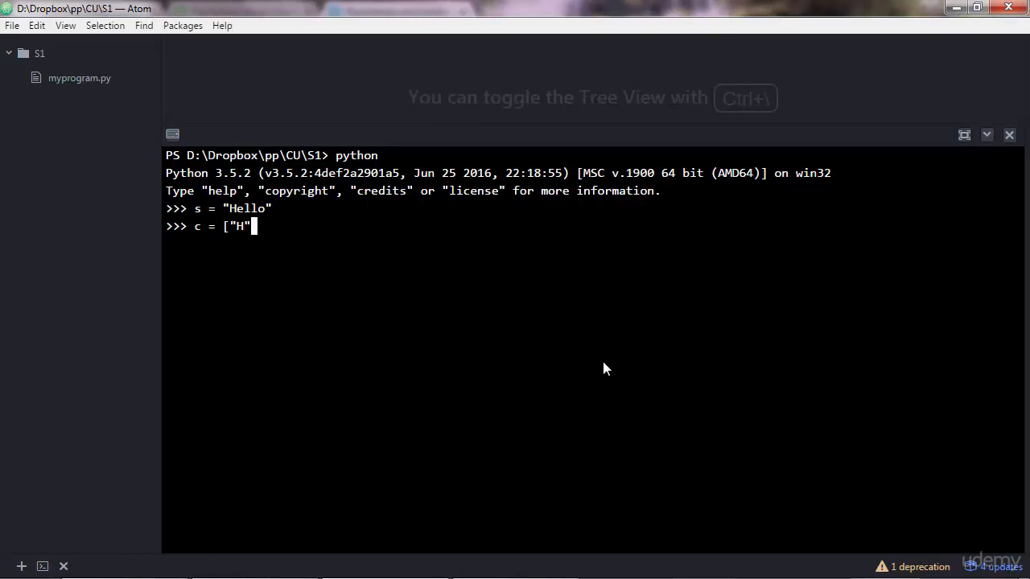
type(", 2")
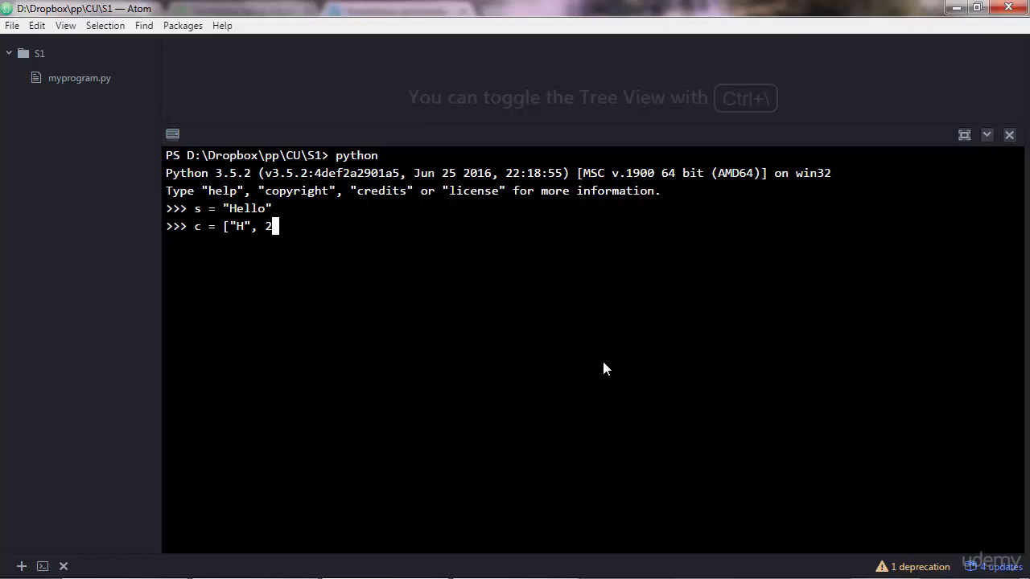
type(", \"Hell")
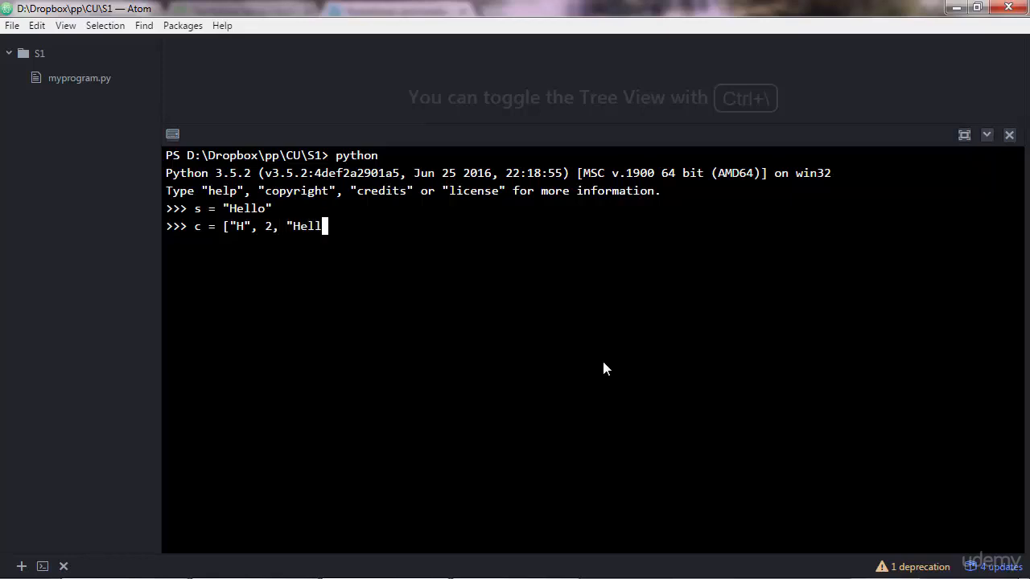
type("o\"]")
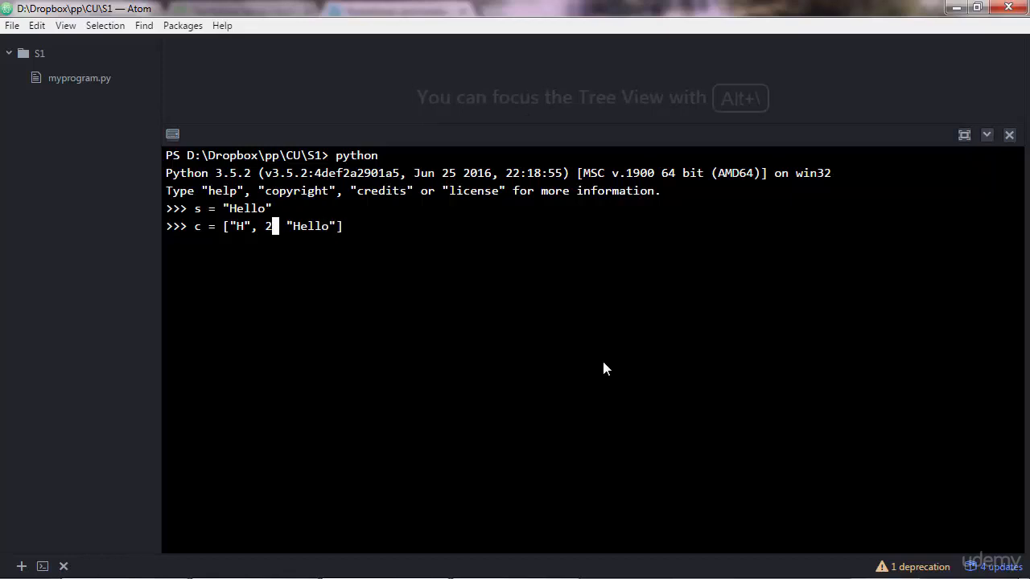
key("Backspace")
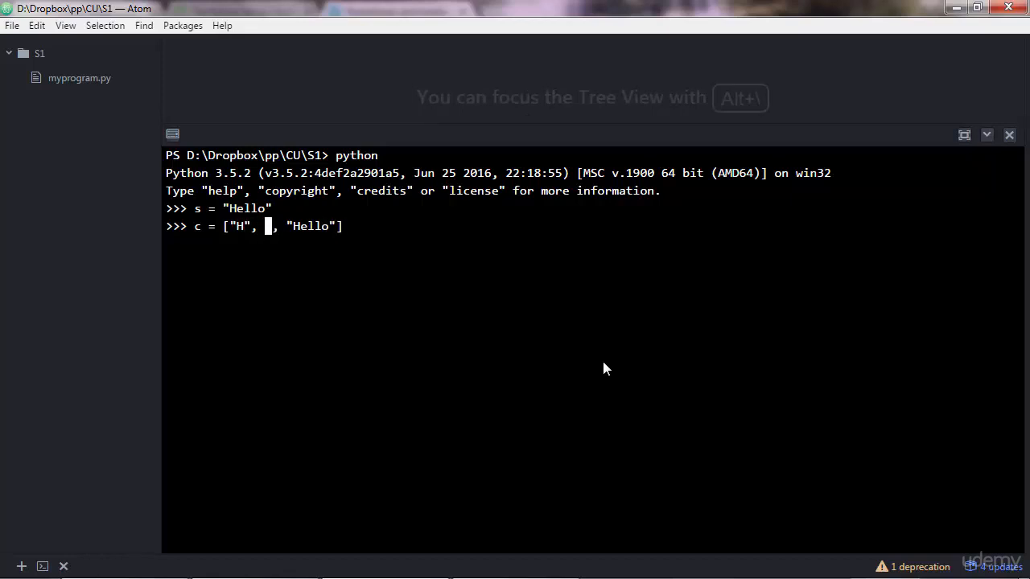
type("2")
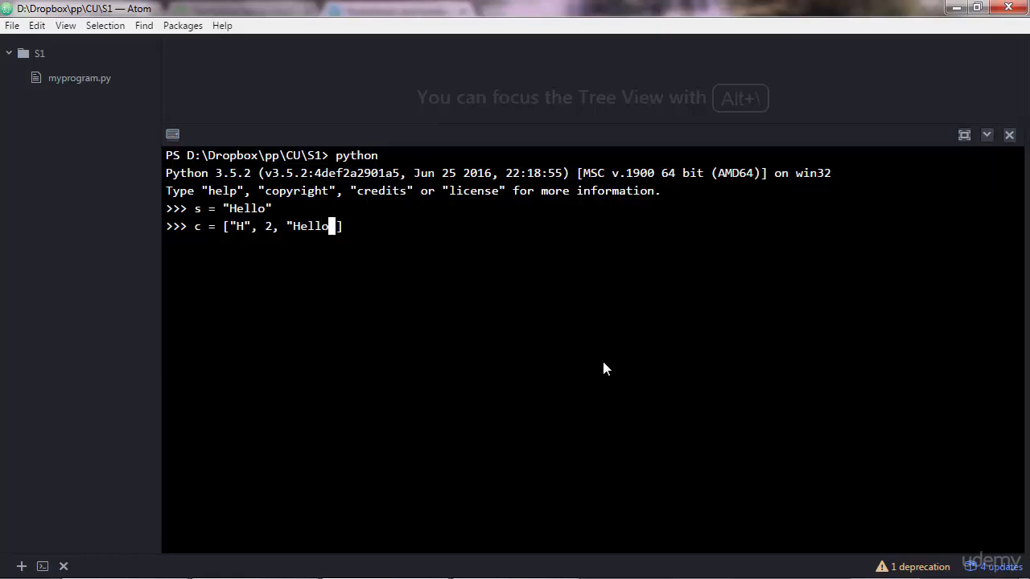
key("Left")
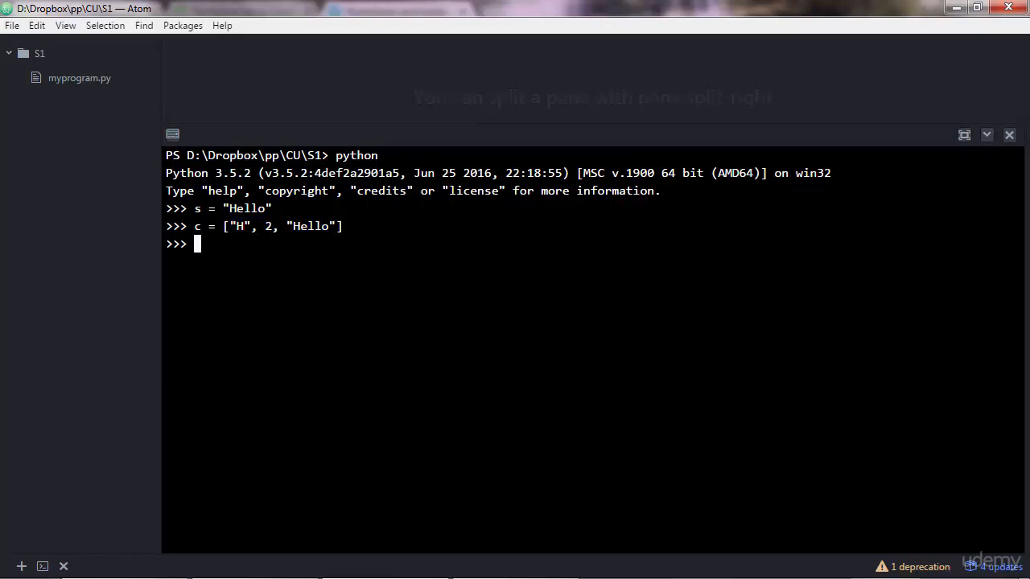
Echo c to display ['H', 2, 'Hello'].
type("c")
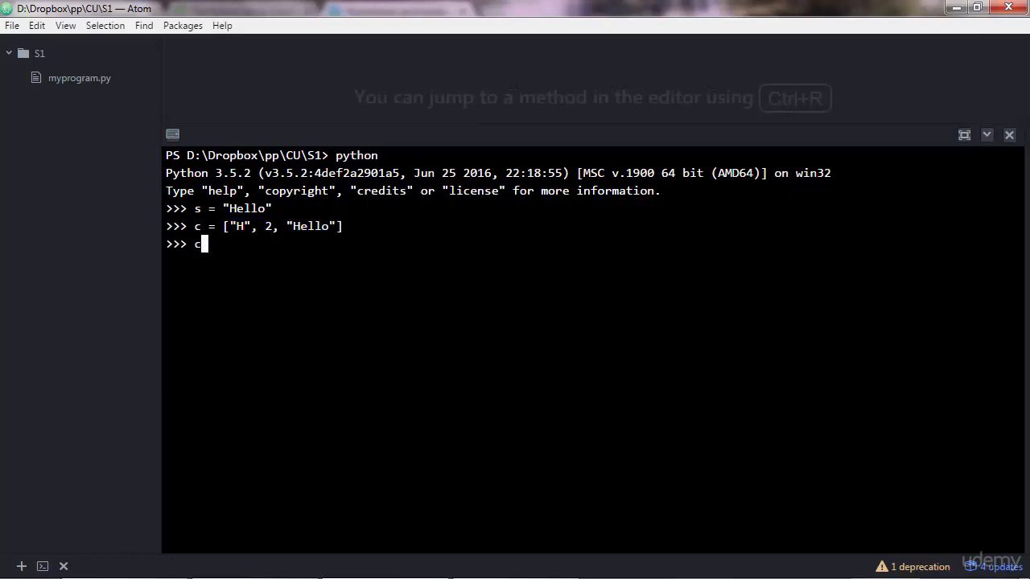
key("Return")
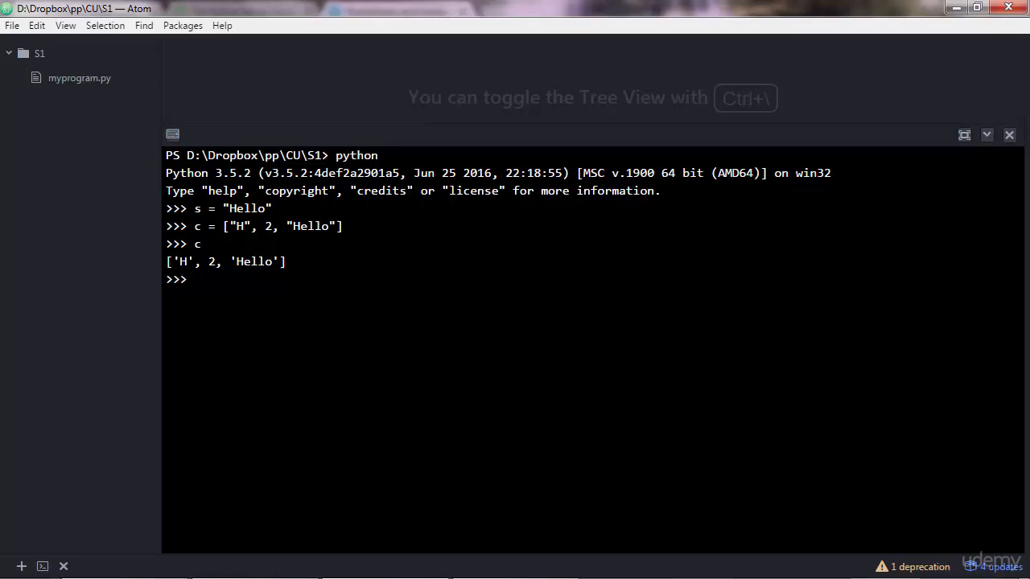
double_click(225, 261)
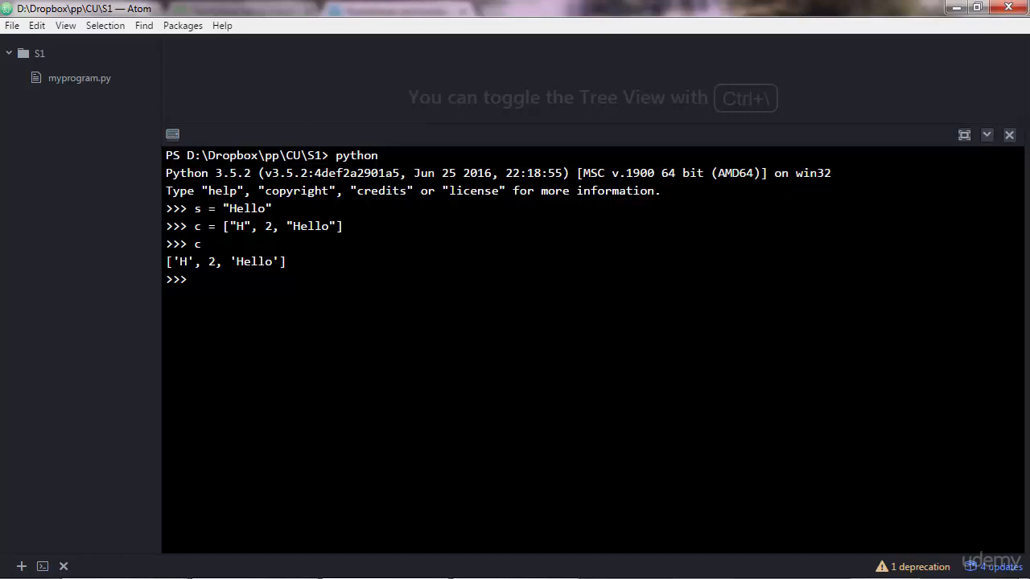
Evaluate c[1] to get 2 and type(c[1]) to get <class 'int'>.
right_click(216, 290)
type("c[")
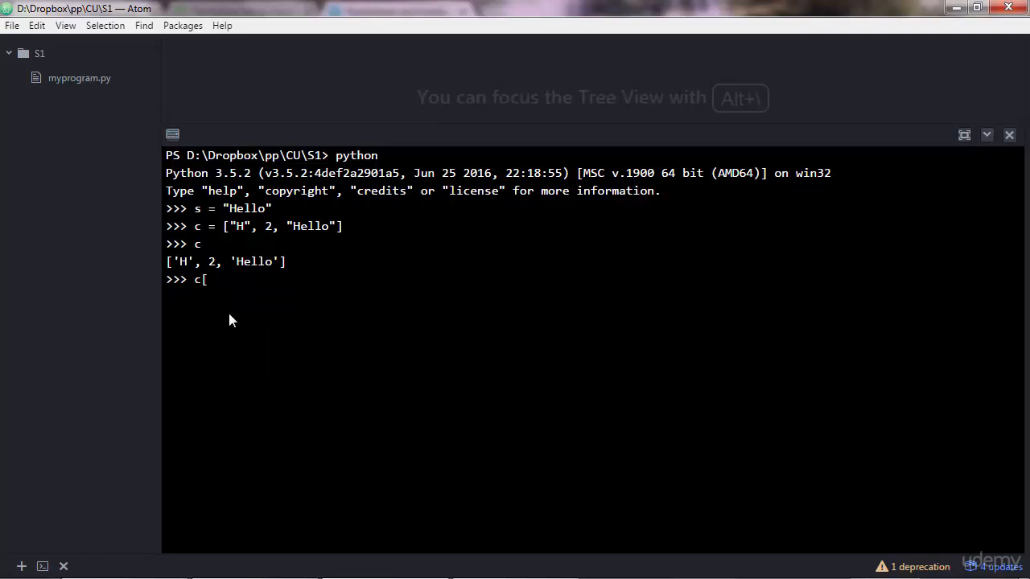
type("1]")
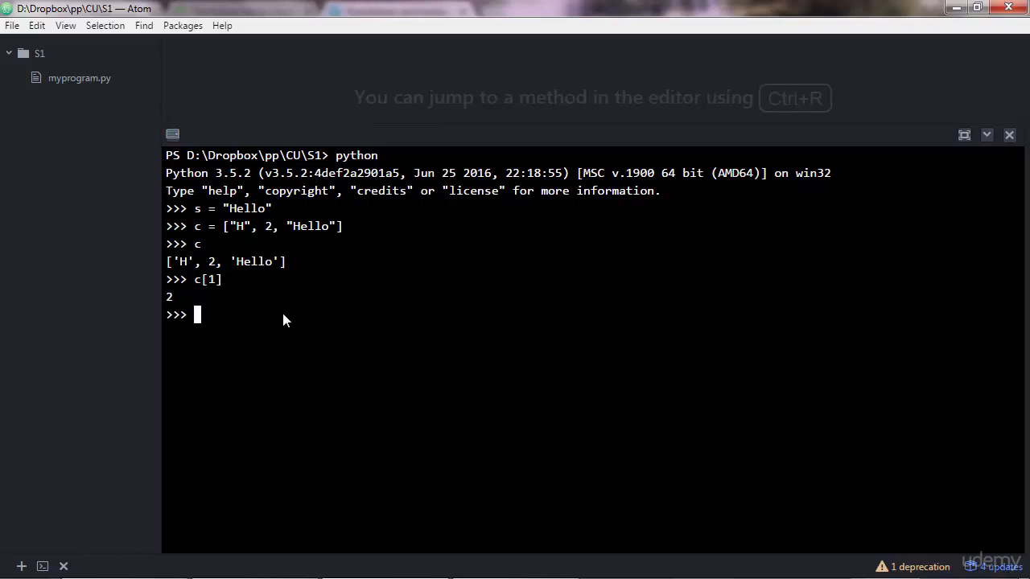
type("t[1]")
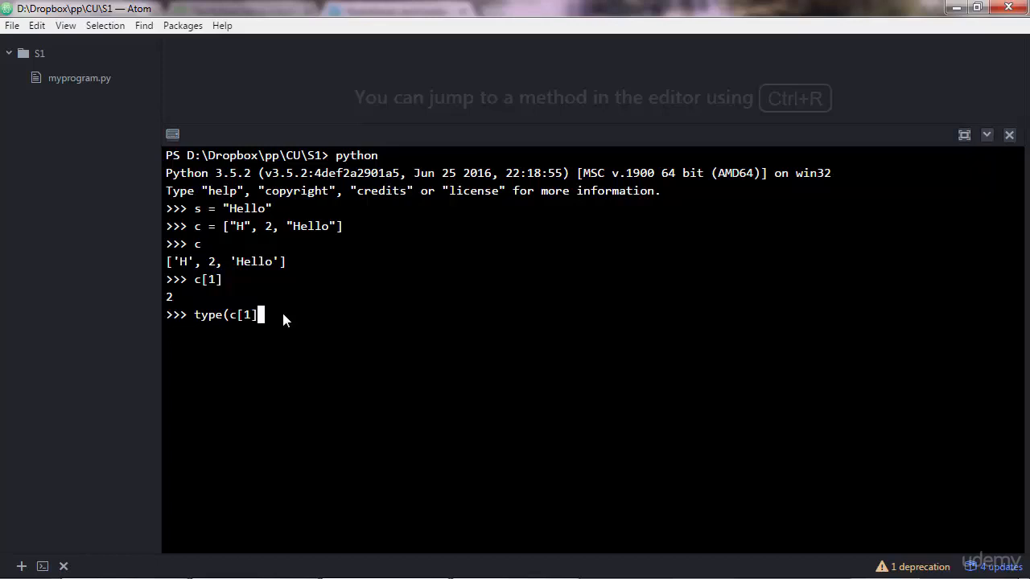
type(")")
key("Return")
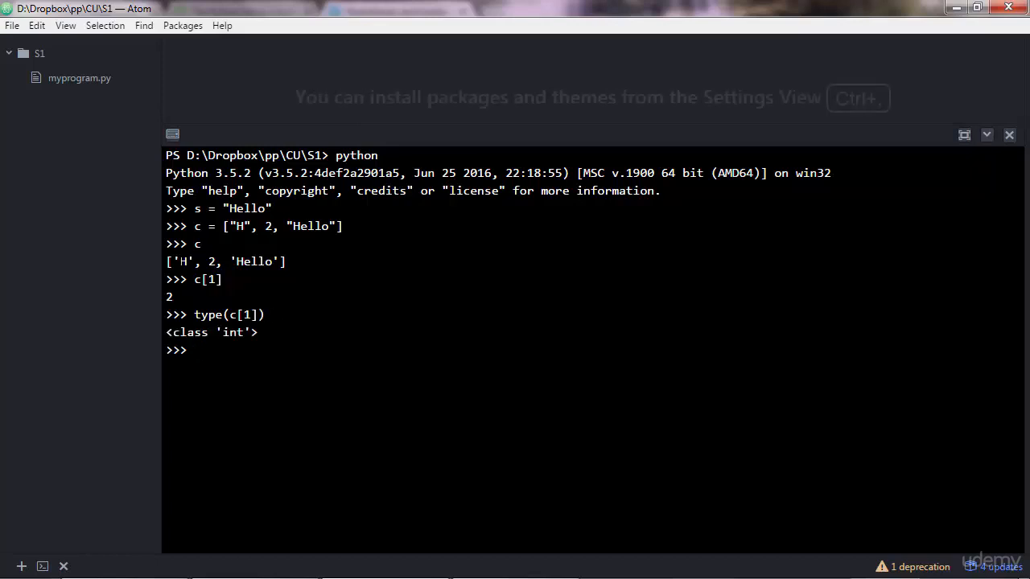
type("type(c[1])")
type("c[:")
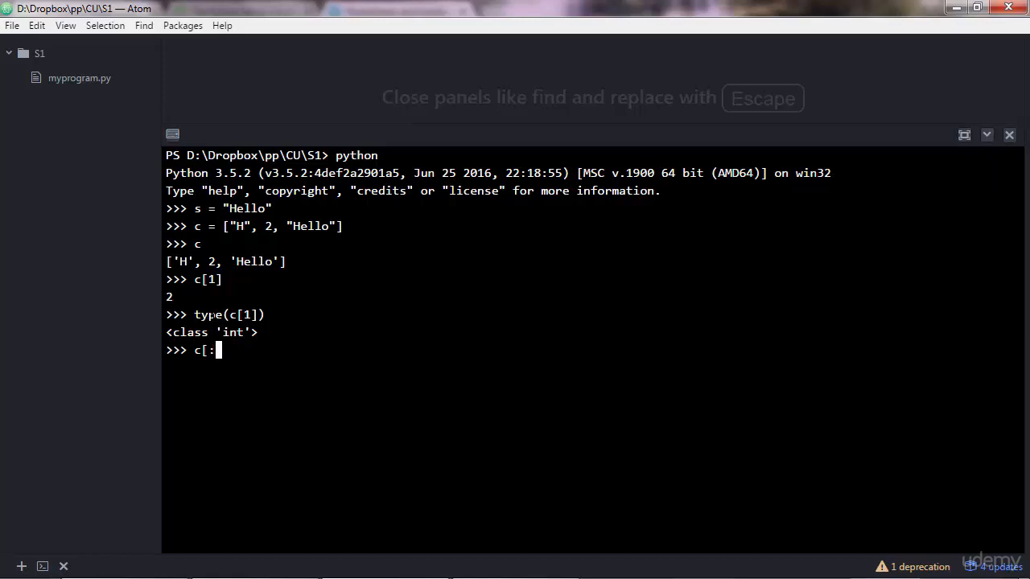
Slice c[:2] to return ['H', 2].
type("2")
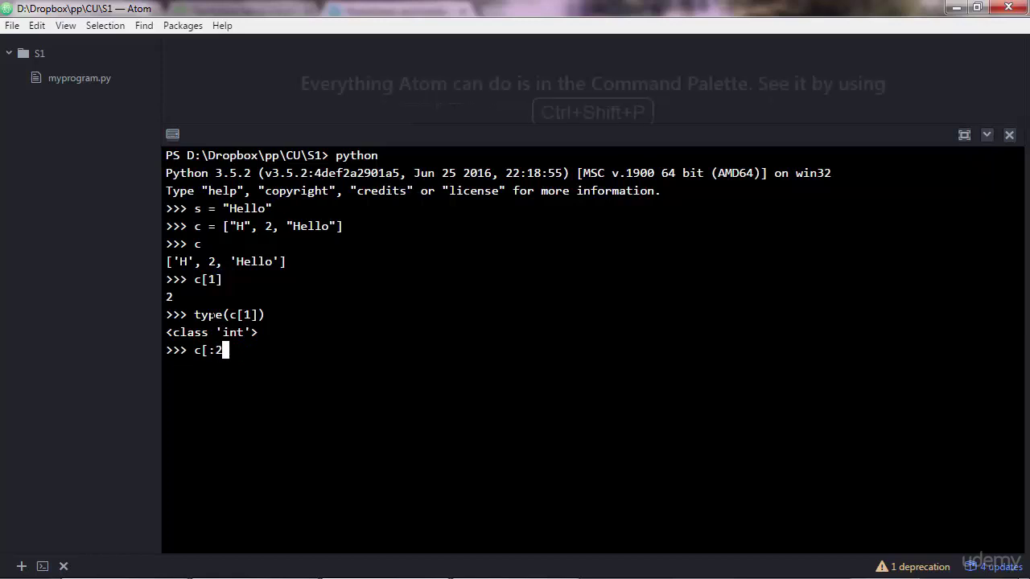
type("]")
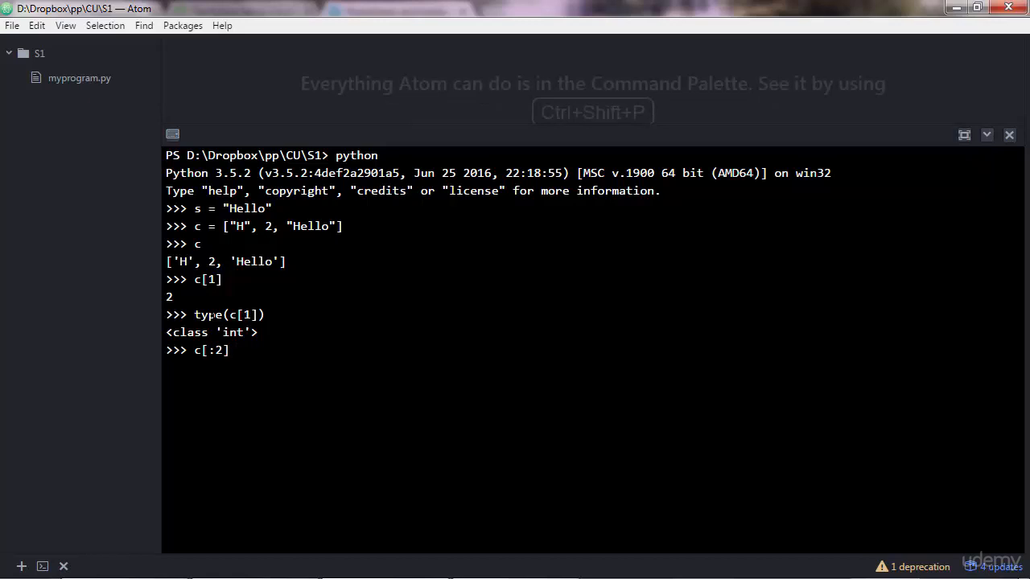
key("Return")
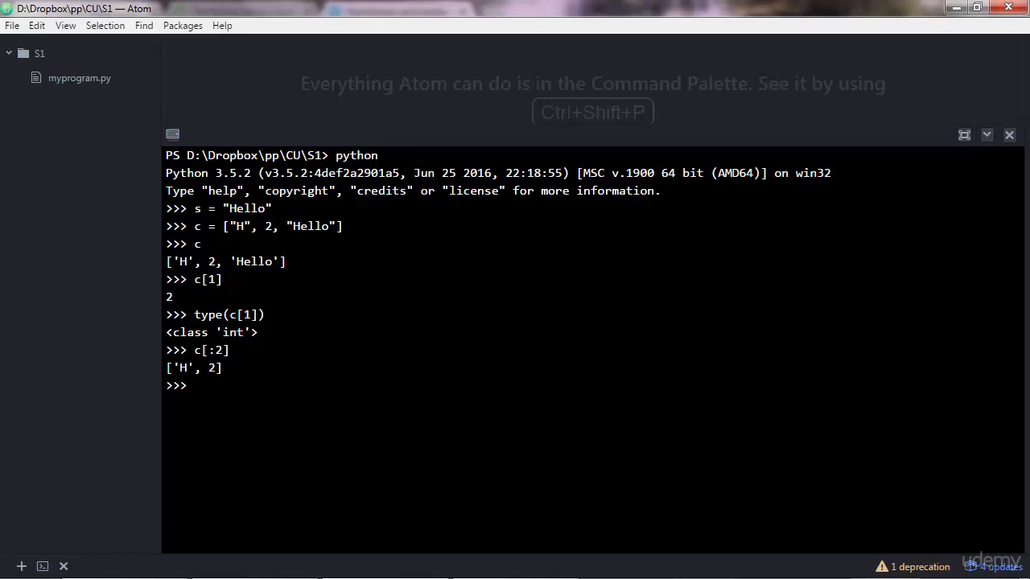
Show type(c[:2]) is <class 'list'> and type(s[:2]) is <class 'str'>.
type("c[:2])")
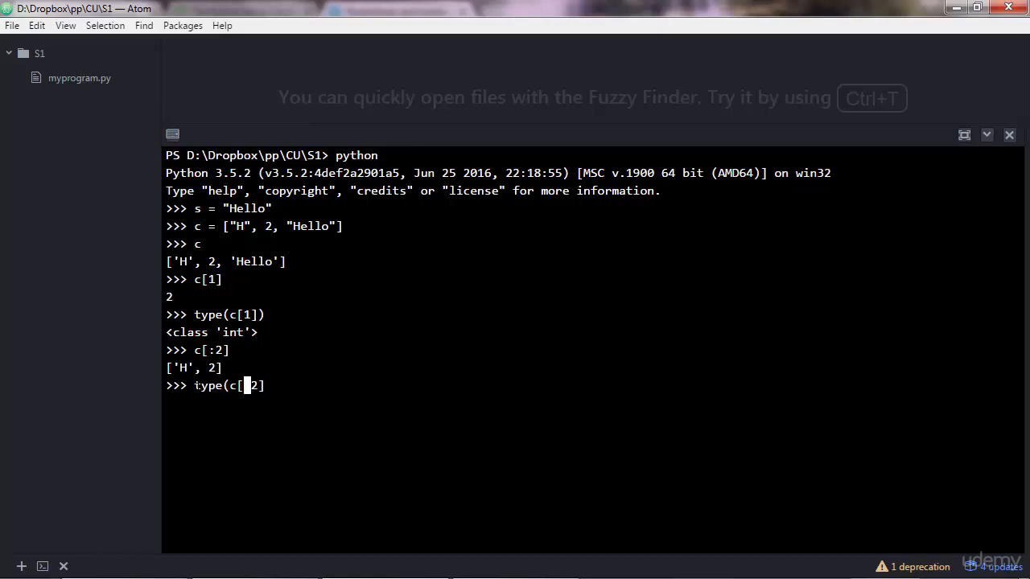
key("Return")
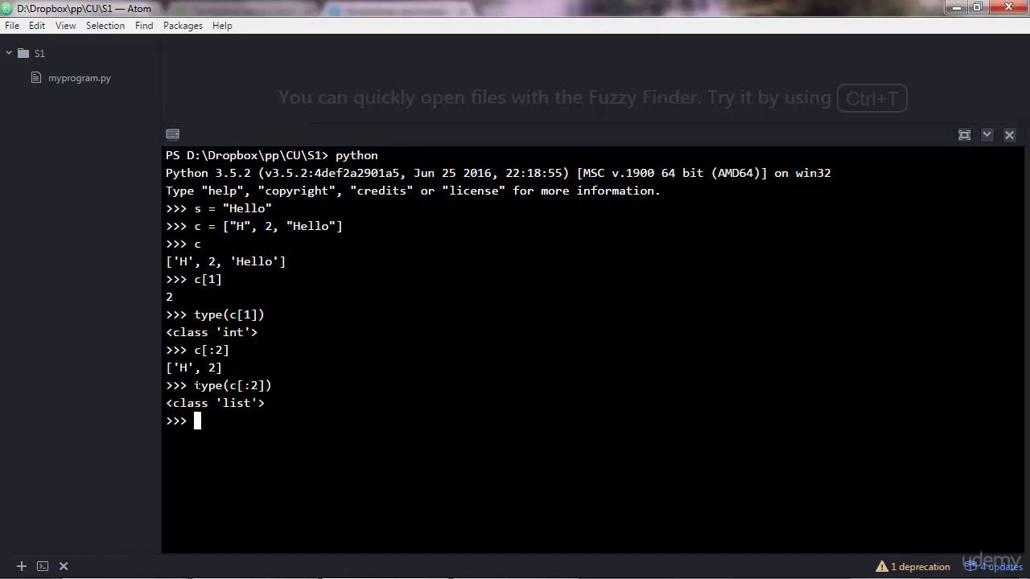
type("type(s[:2])")
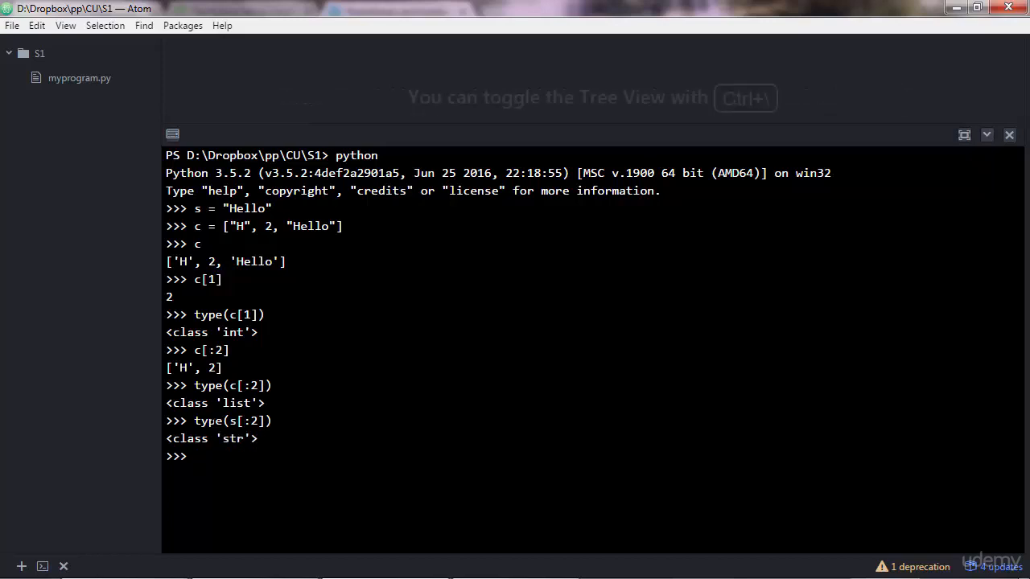
double_click(232, 421)
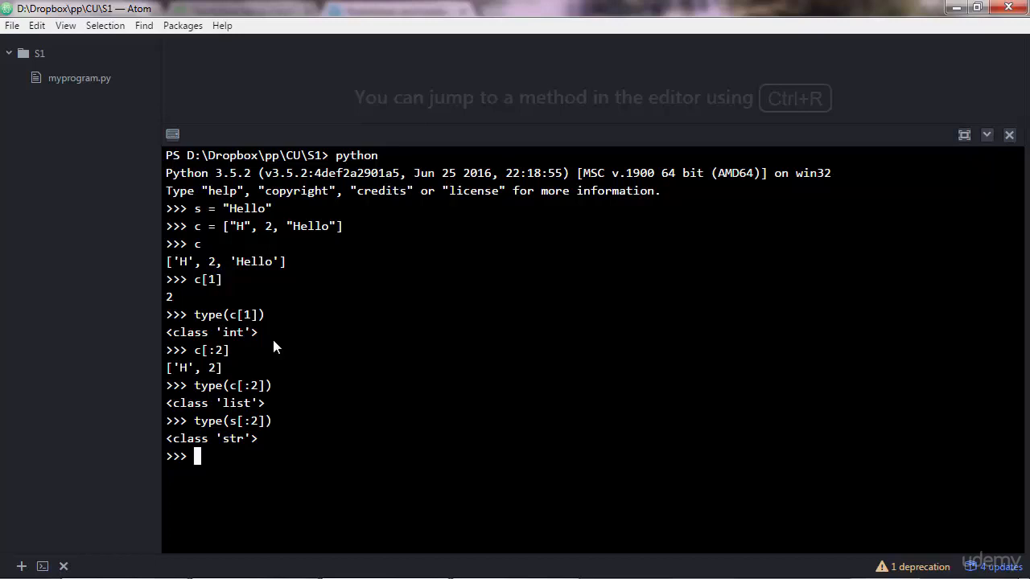
Run dir(list) to print all list attributes such as append, pop, remove and sort.
type("dir(")
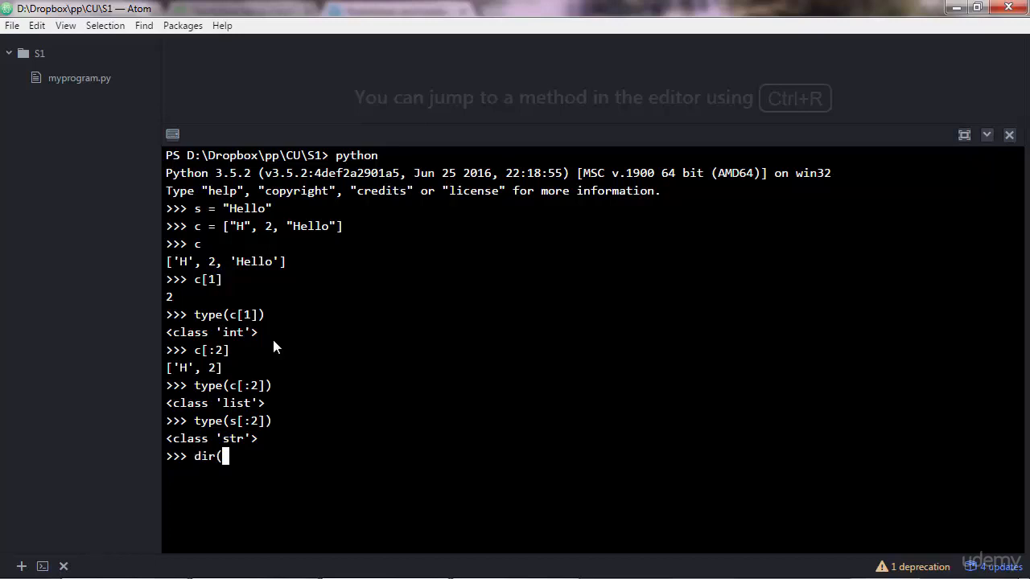
type("list")
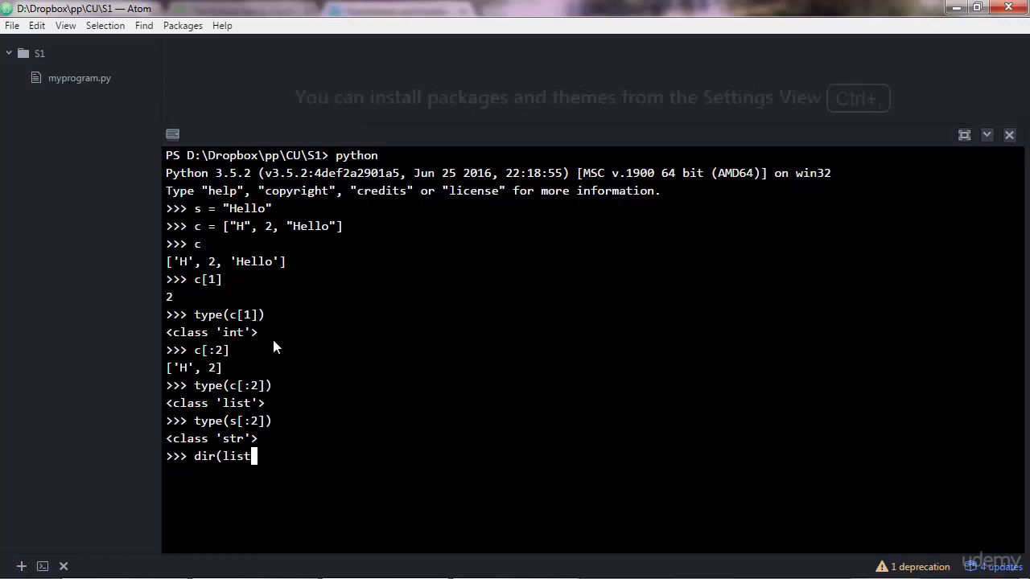
key("Return")
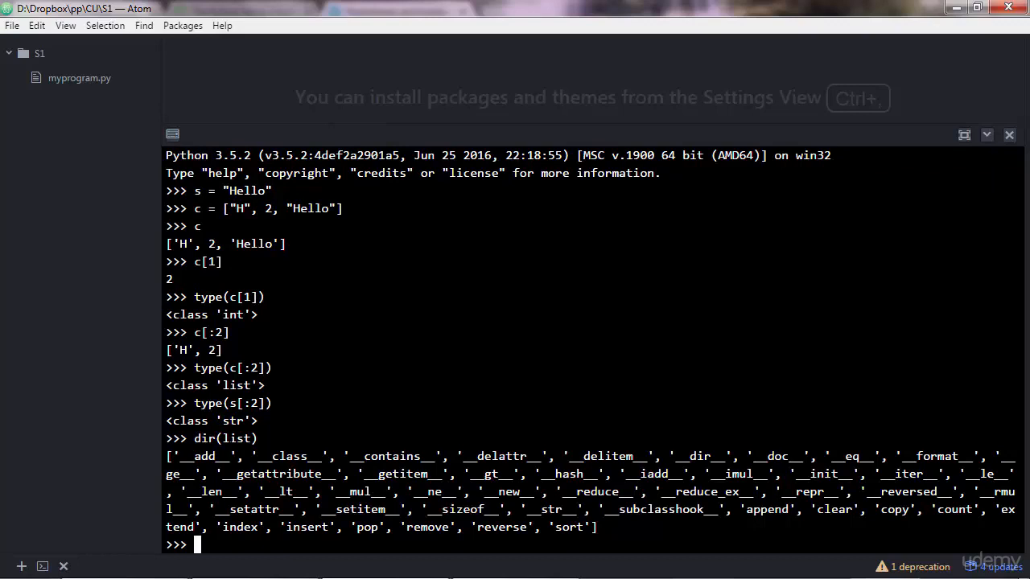
double_click(237, 437)
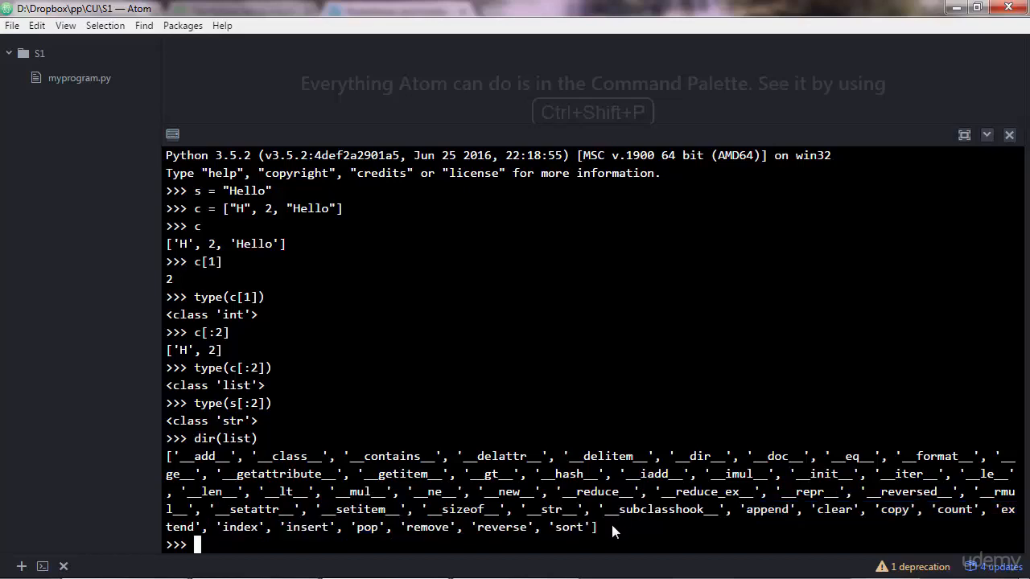
Call c.append(3) so c becomes ['H', 2, 'Hello', 3] and highlight the new 3.
type("type(c[:2])")
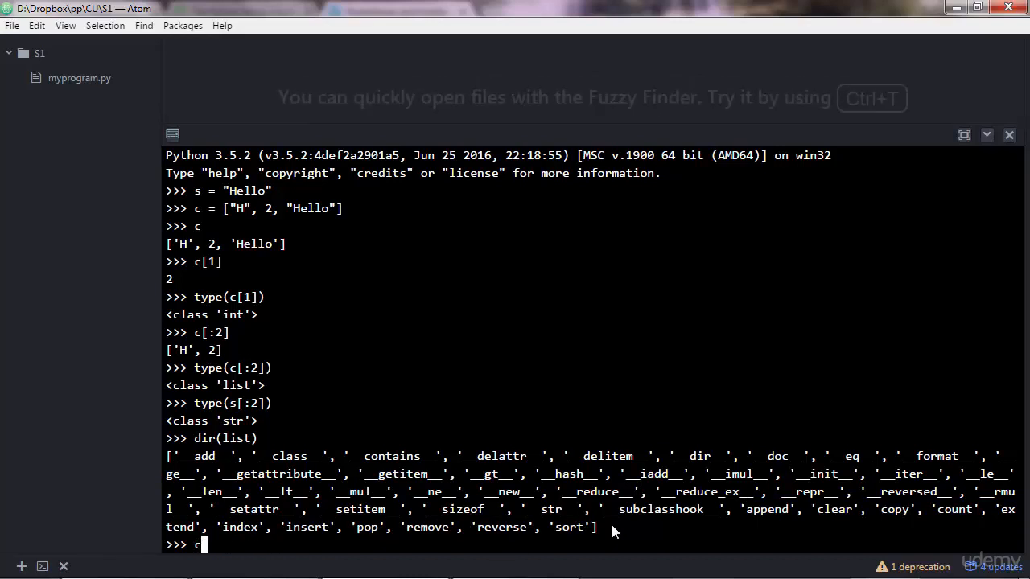
type(".")
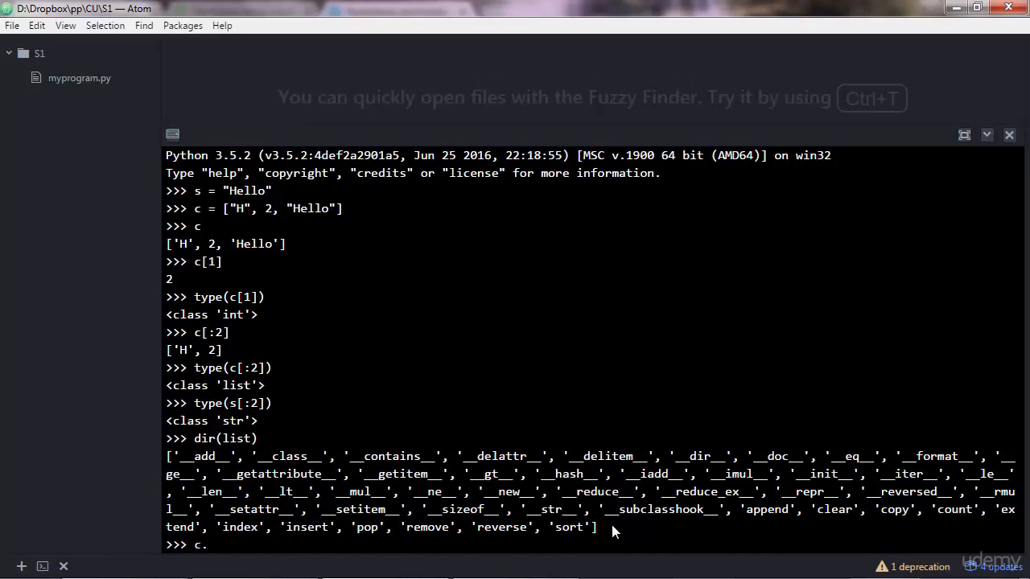
type("append(")
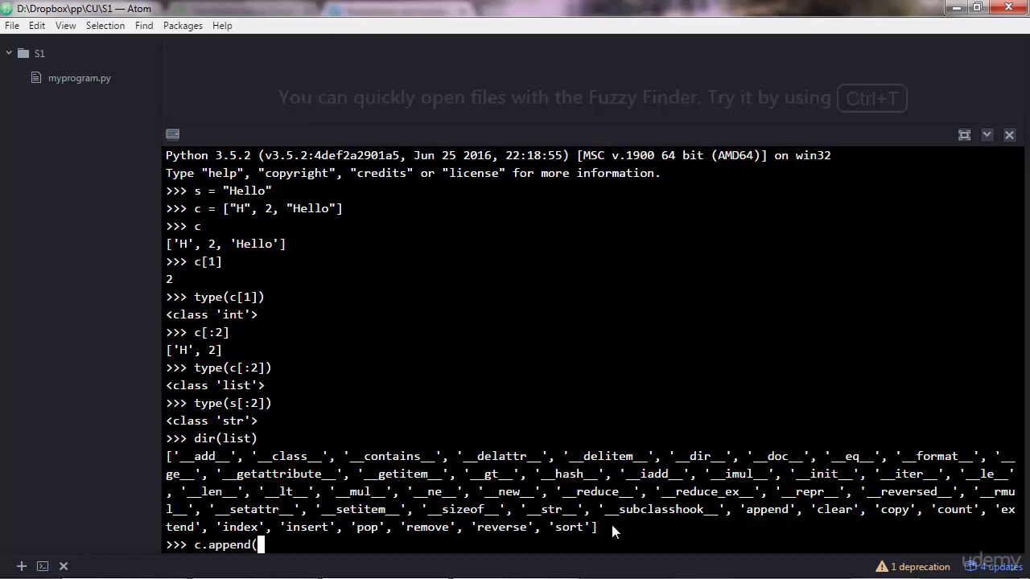
type("3)")
type("c")
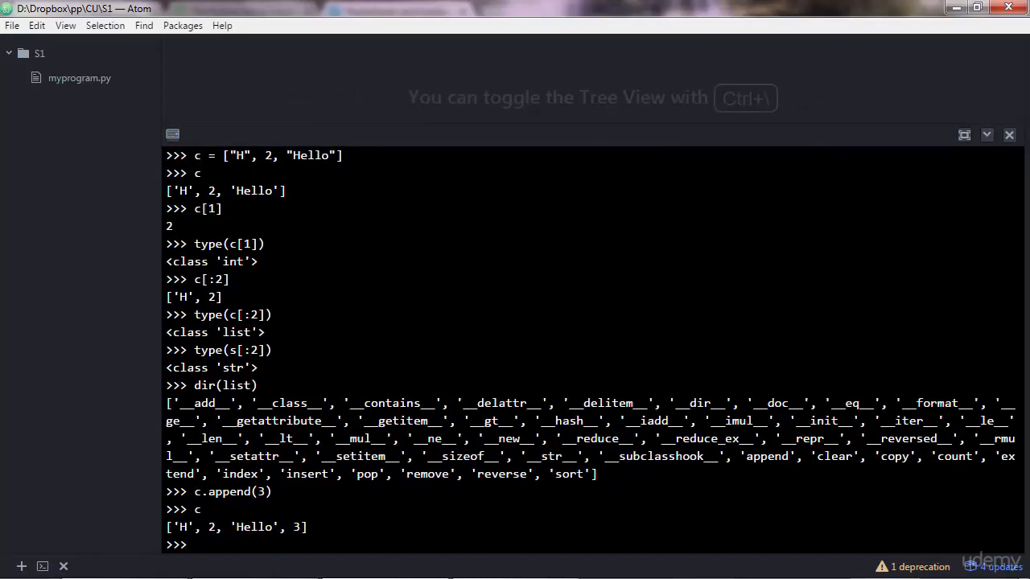
double_click(295, 527)
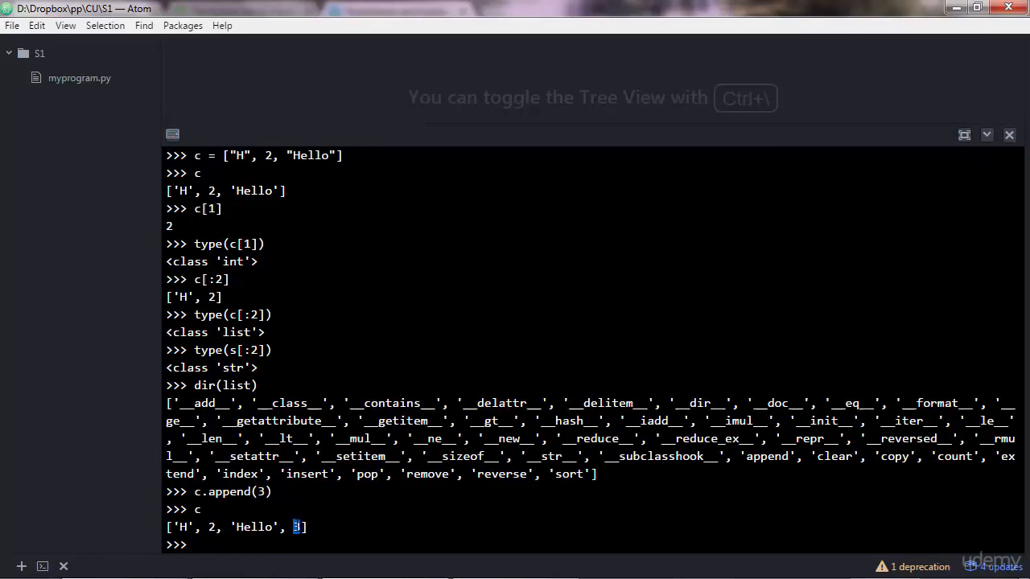
type("he")
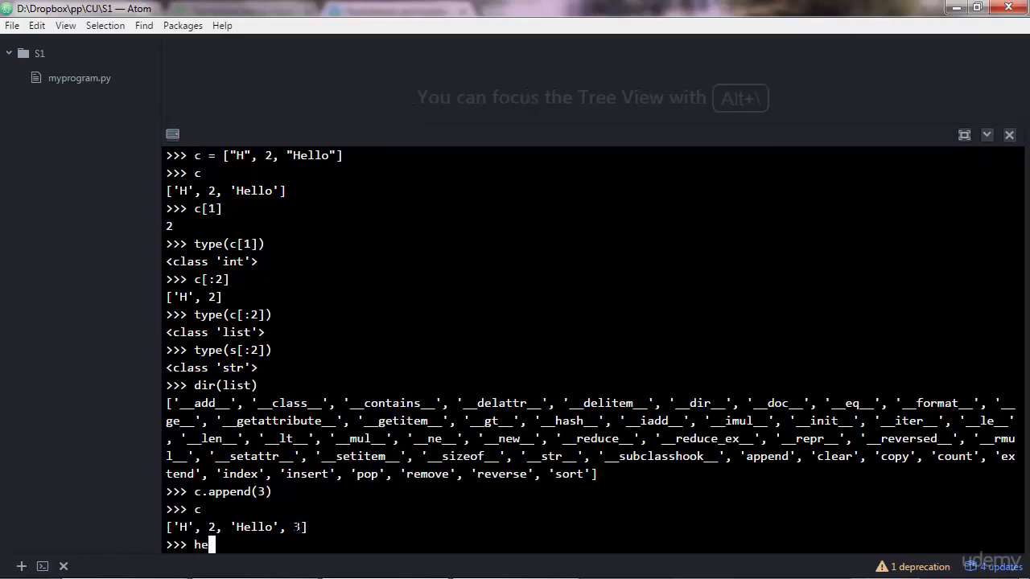
Run help(c.remove) and begin typing c.remove( at the prompt.
type("lp(")
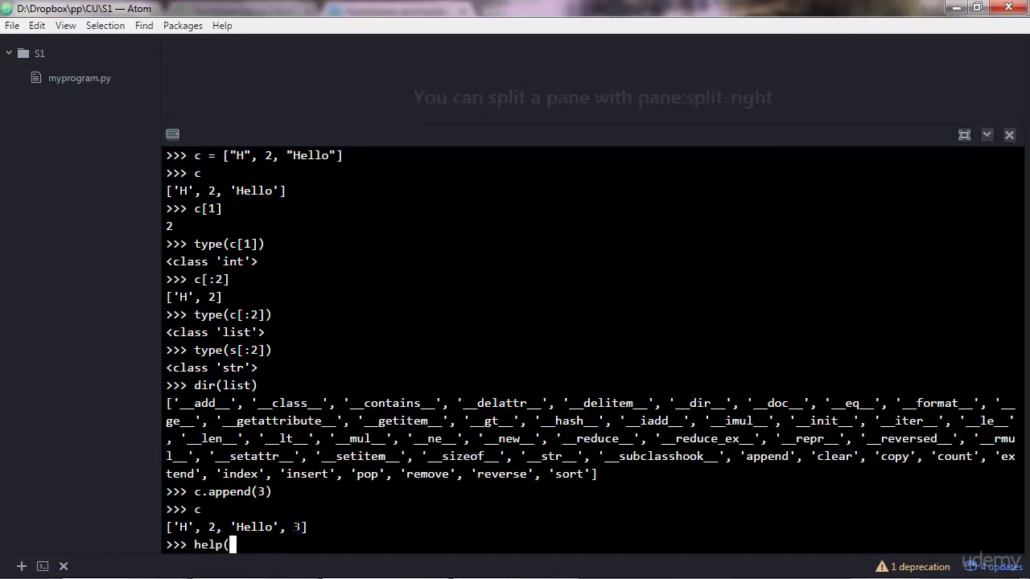
type("c.remove")
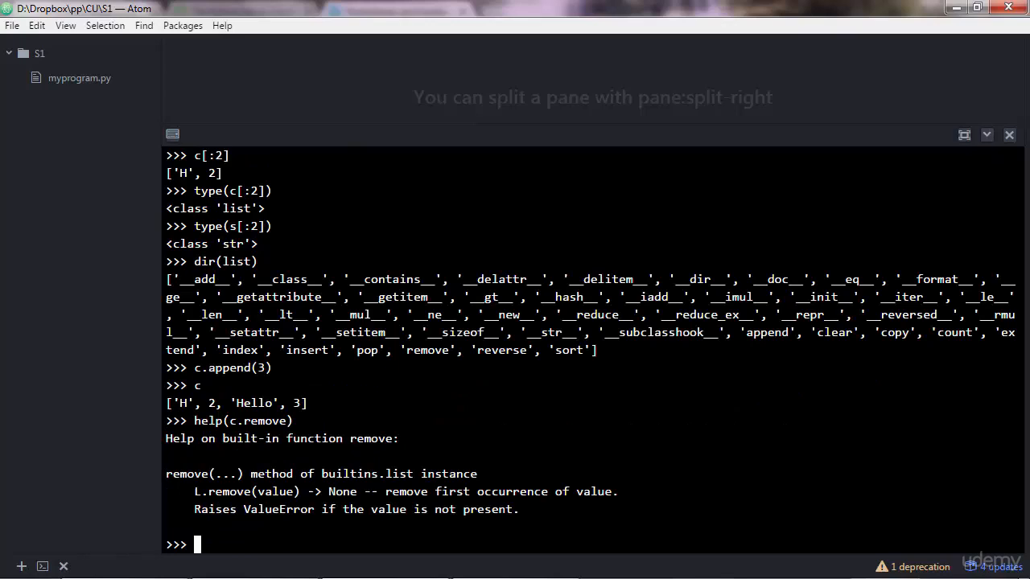
mouse_move(226, 530)
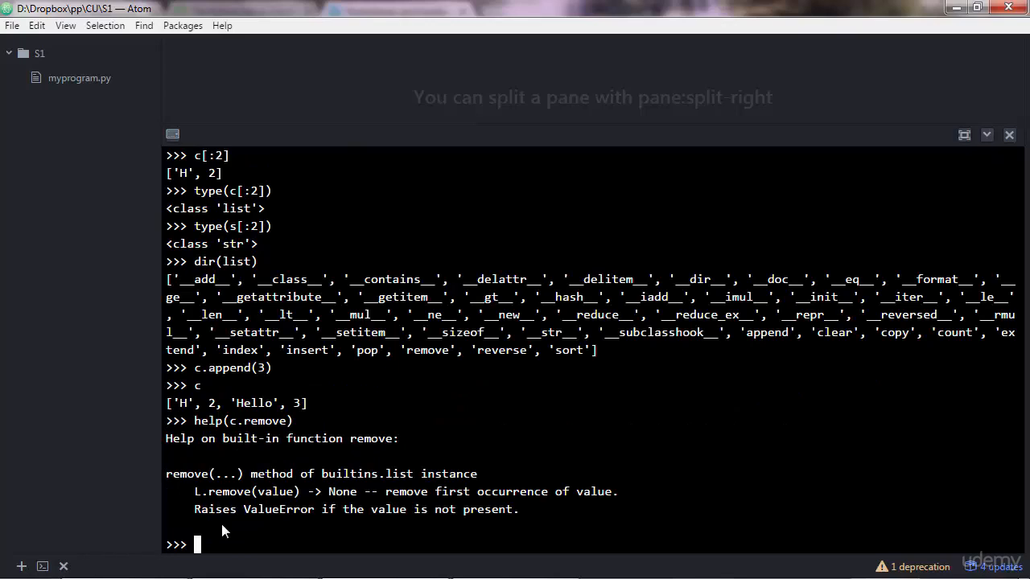
type("c.remov")
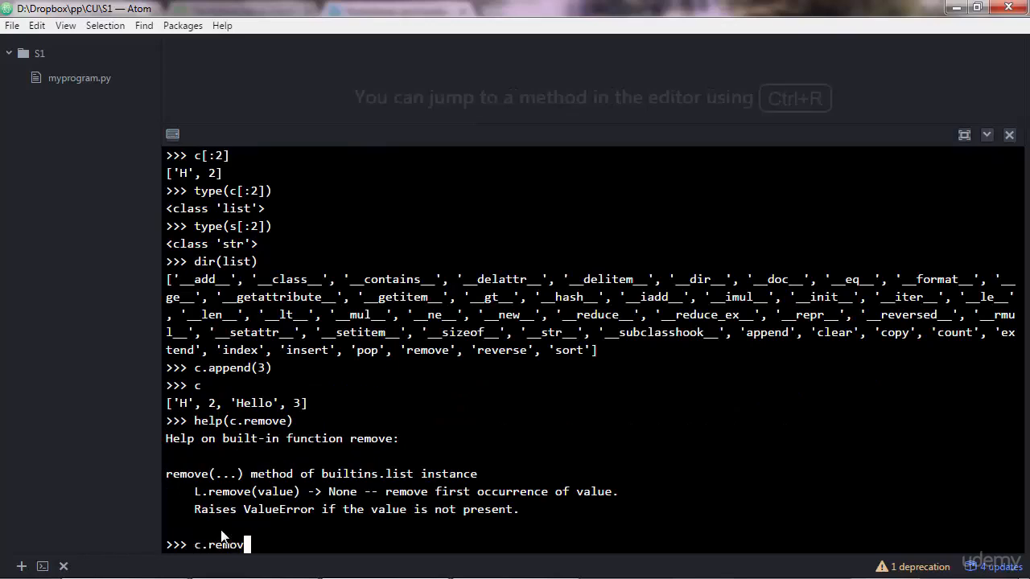
type("e(")
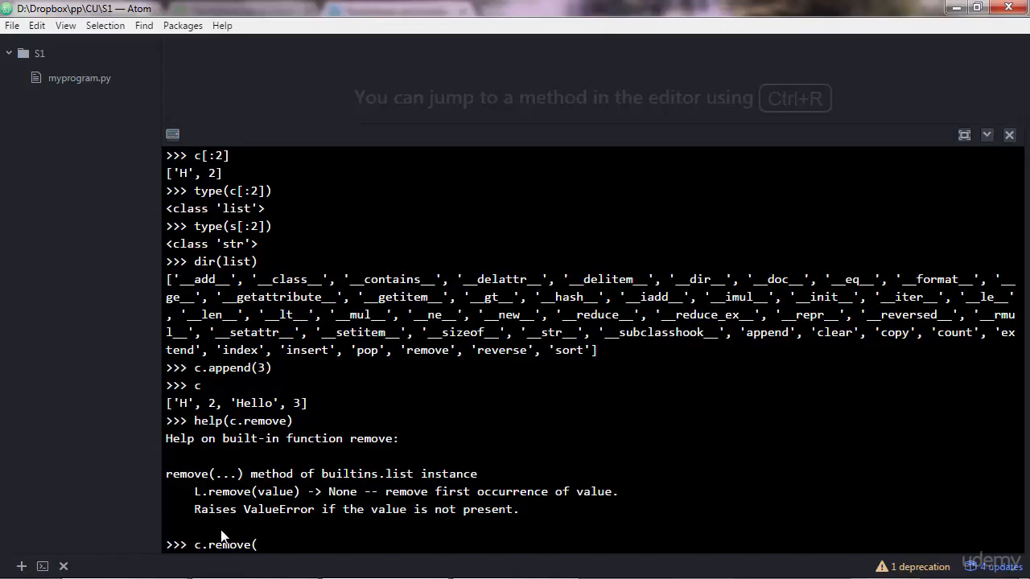
mouse_move(241, 528)
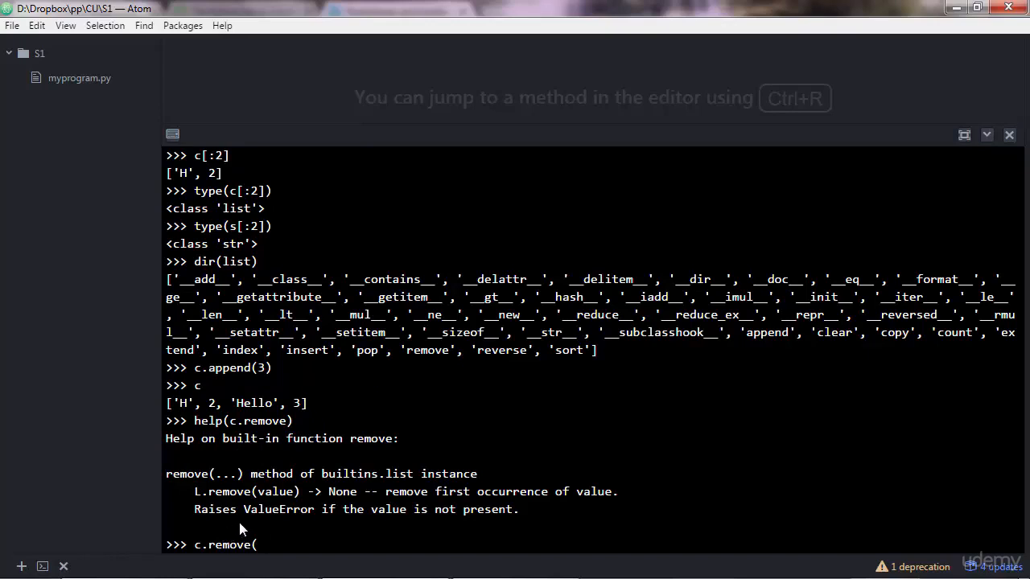